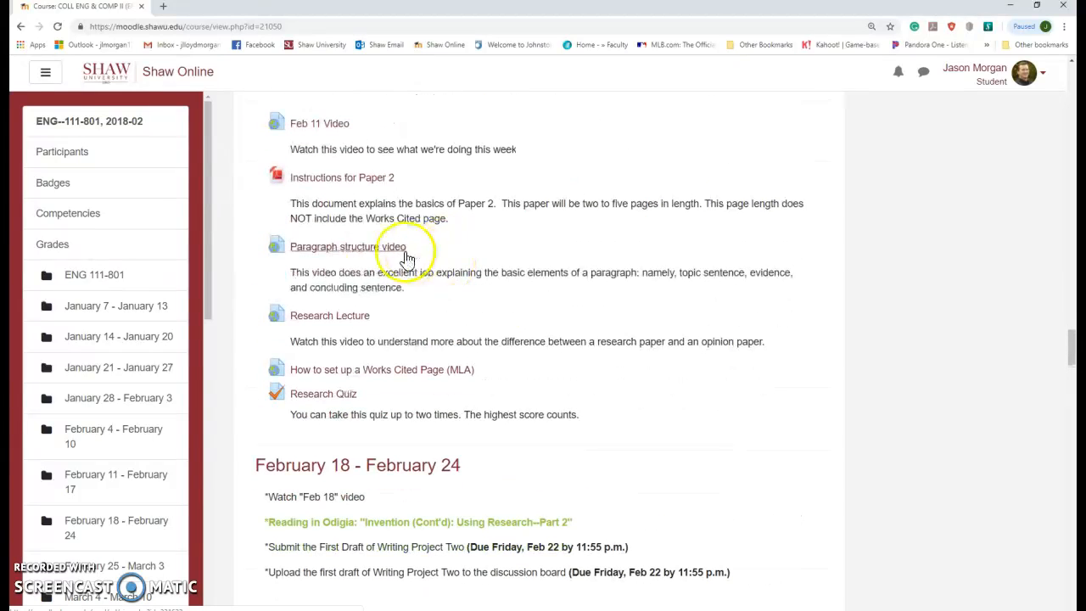
{"action": "mouse_move", "coordinate": [352, 185]}
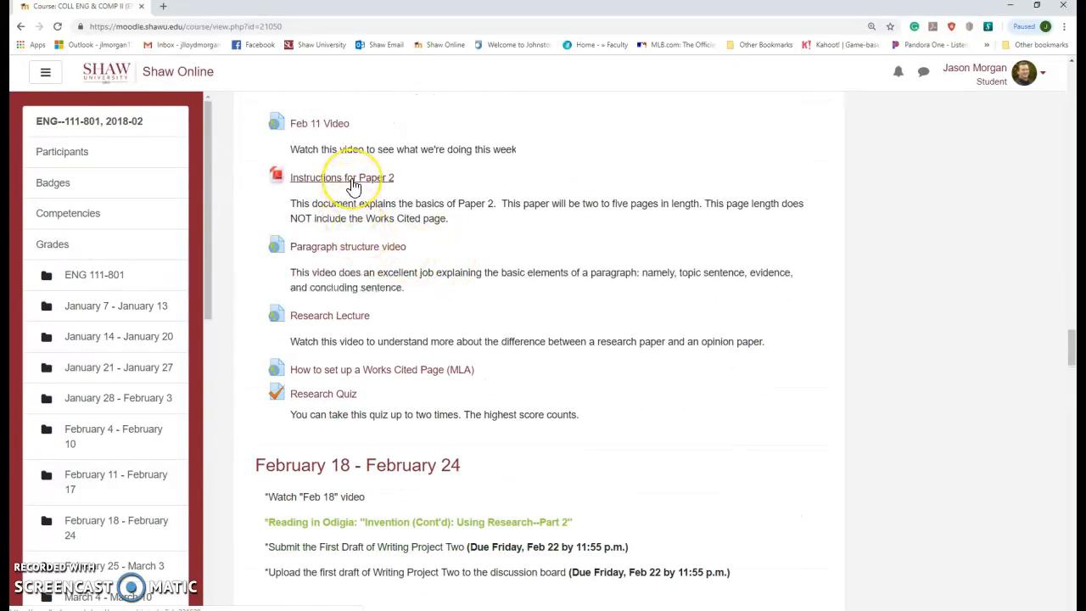
{"action": "mouse_move", "coordinate": [350, 273]}
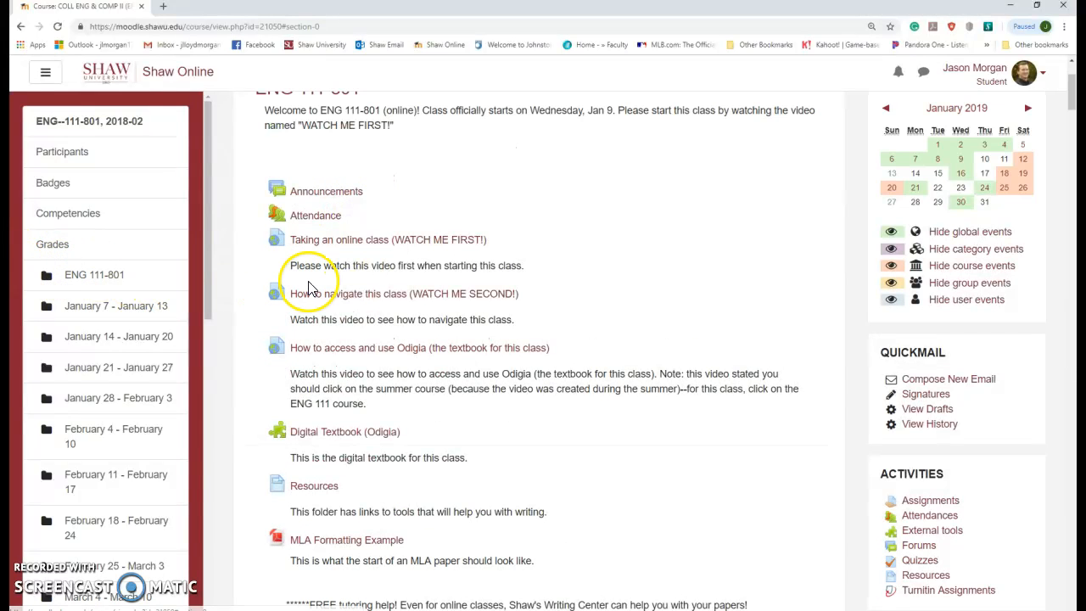
{"action": "mouse_move", "coordinate": [368, 496]}
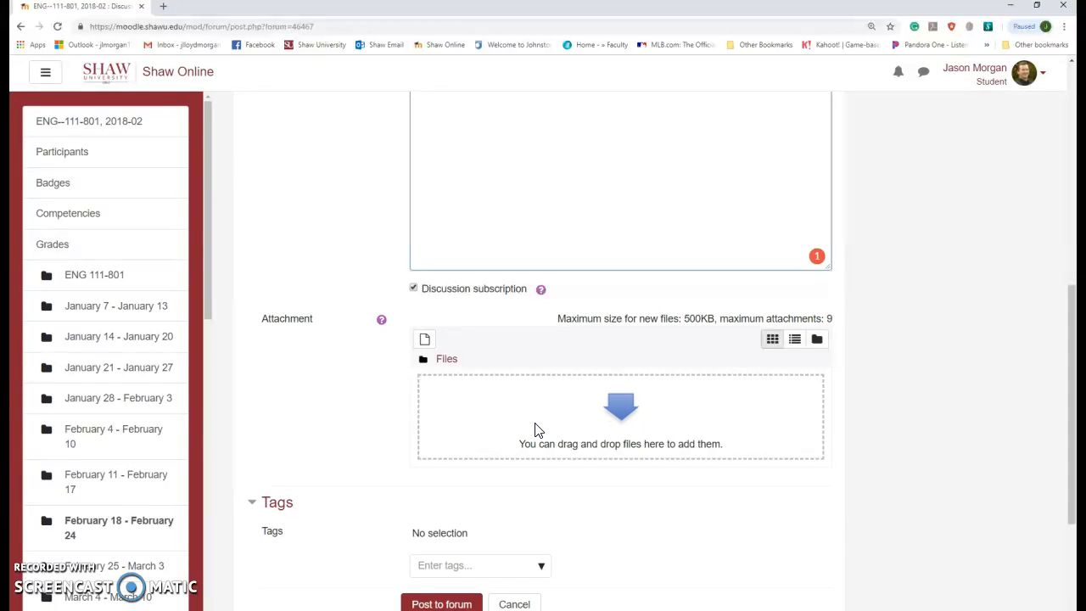
Open the course forum's 'Add a new discussion topic' post form.
{"action": "left_click", "coordinate": [514, 603]}
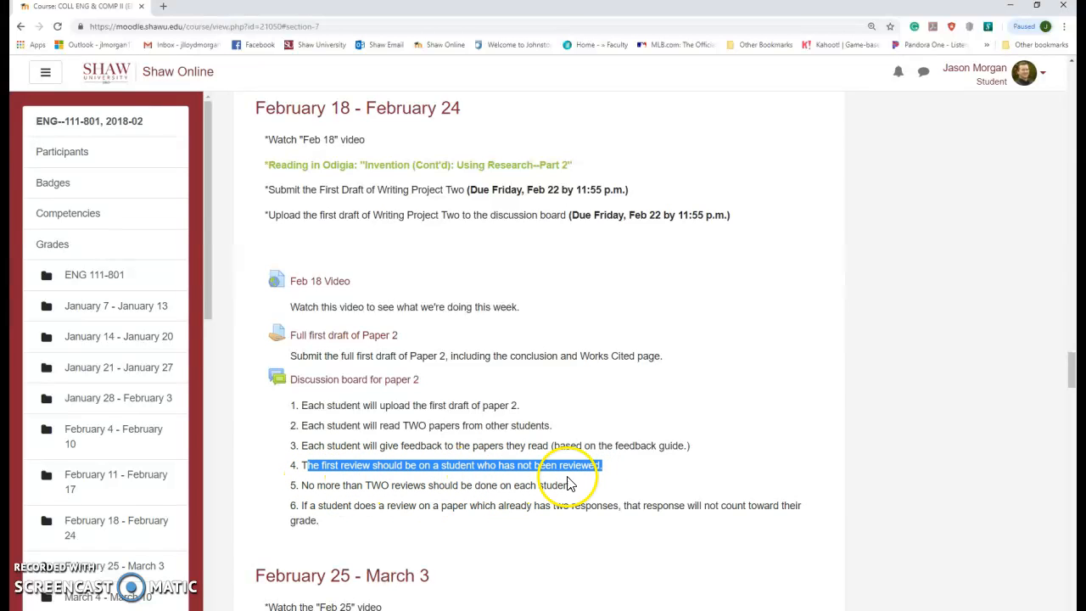
{"action": "mouse_move", "coordinate": [801, 287]}
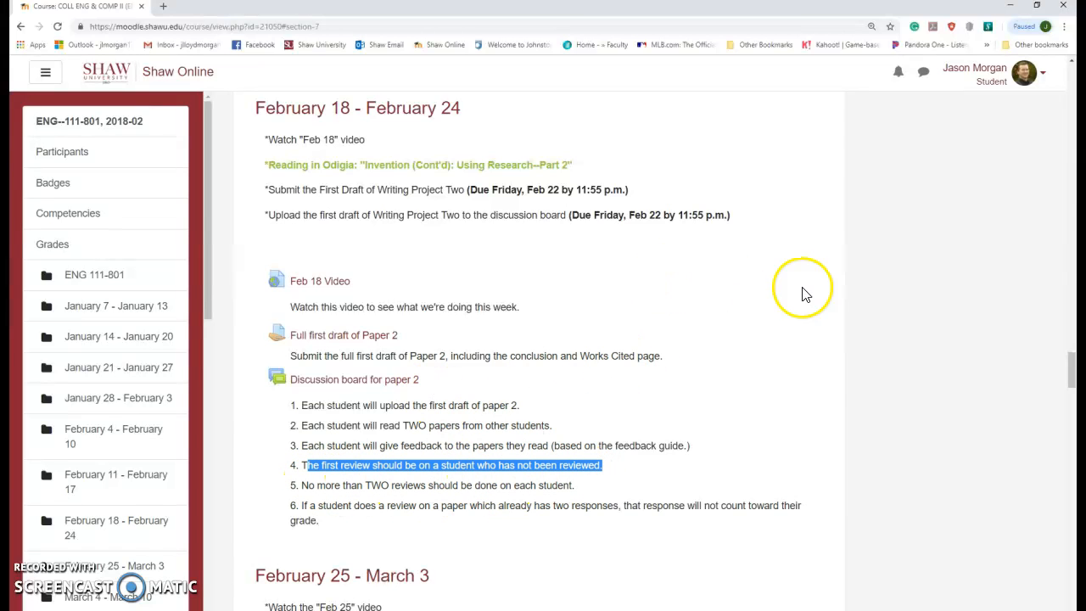
{"action": "mouse_move", "coordinate": [863, 392]}
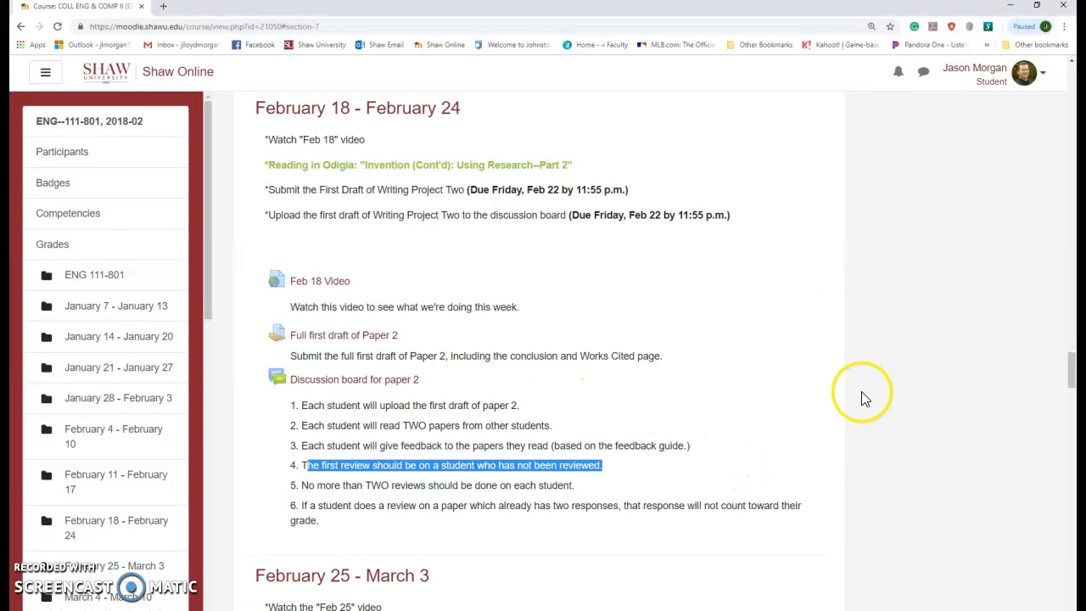
{"action": "mouse_move", "coordinate": [377, 492]}
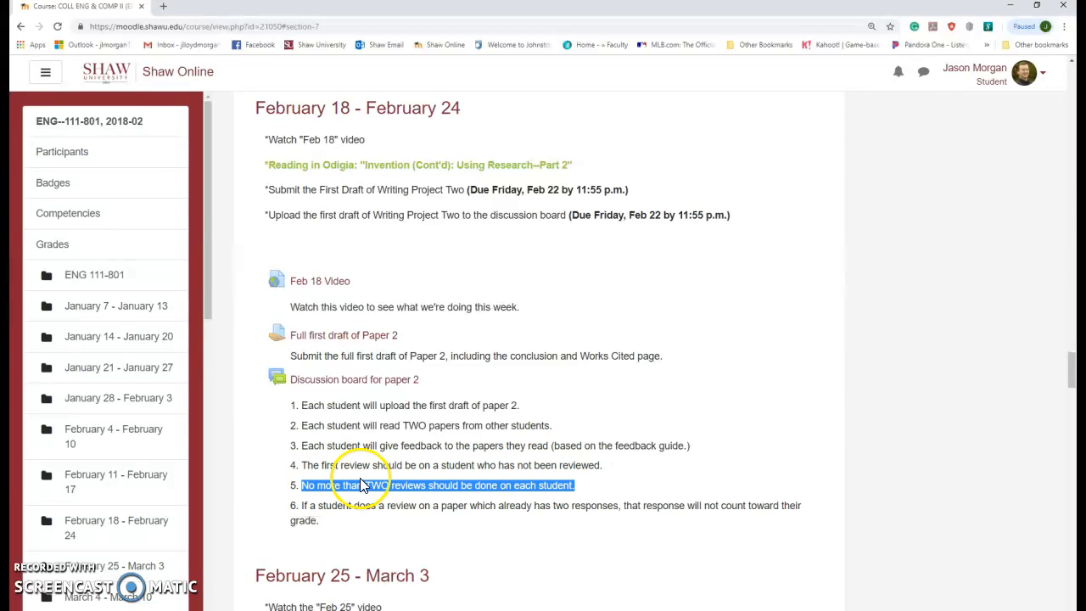
{"action": "mouse_move", "coordinate": [564, 405]}
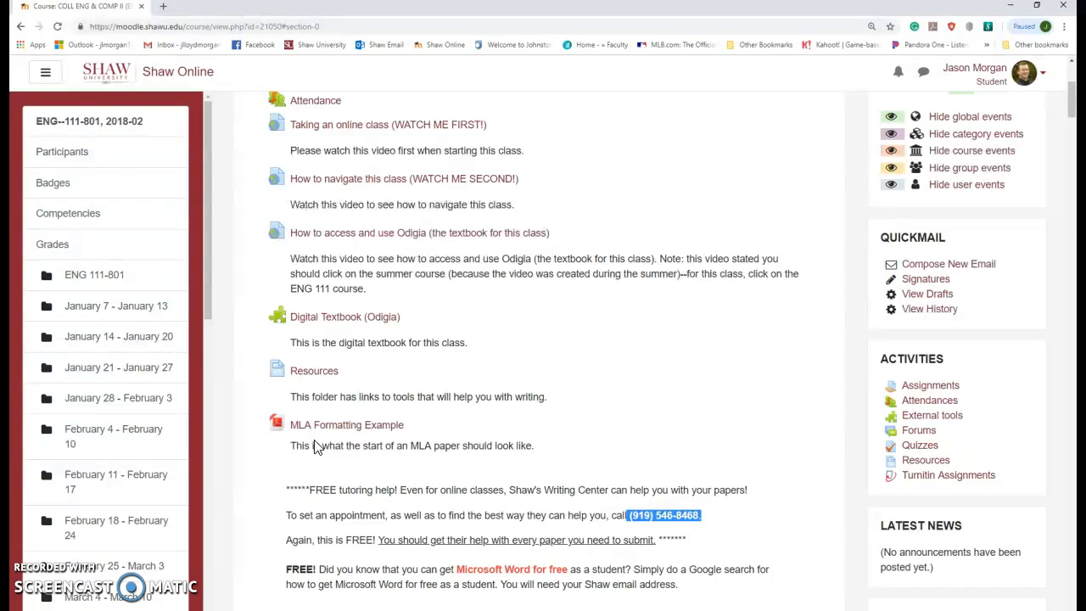
{"action": "mouse_move", "coordinate": [467, 422]}
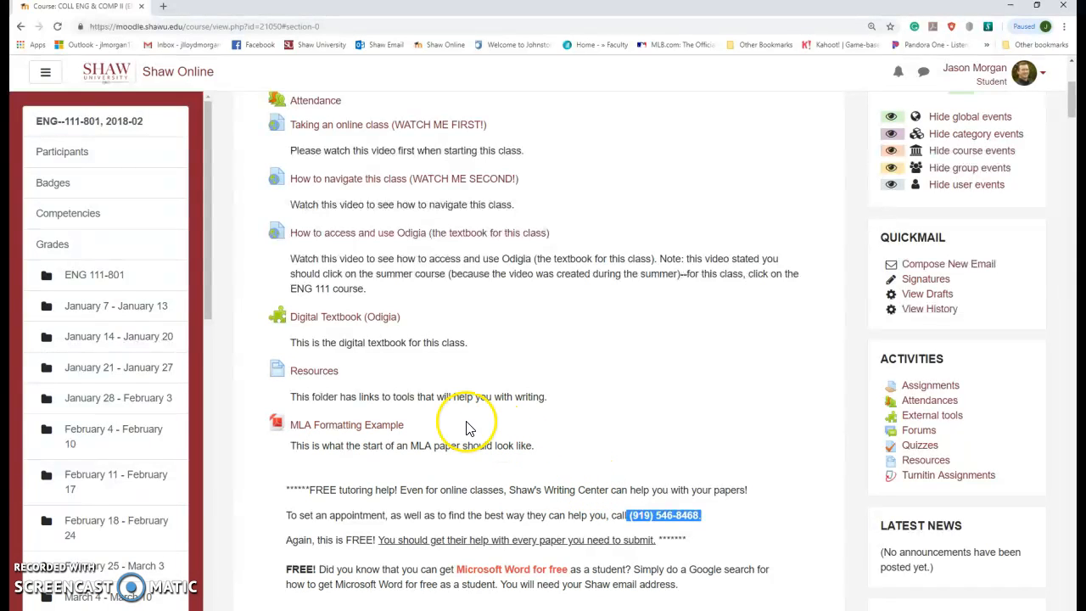
Jump back to 'February 18 - February 24' via the left course index.
{"action": "left_click", "coordinate": [116, 526]}
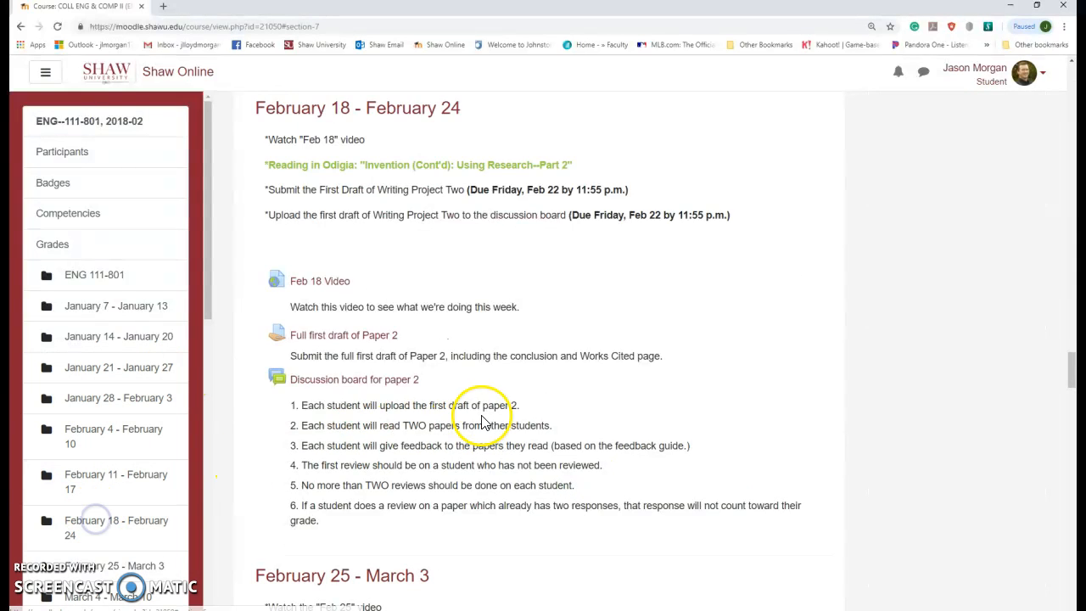